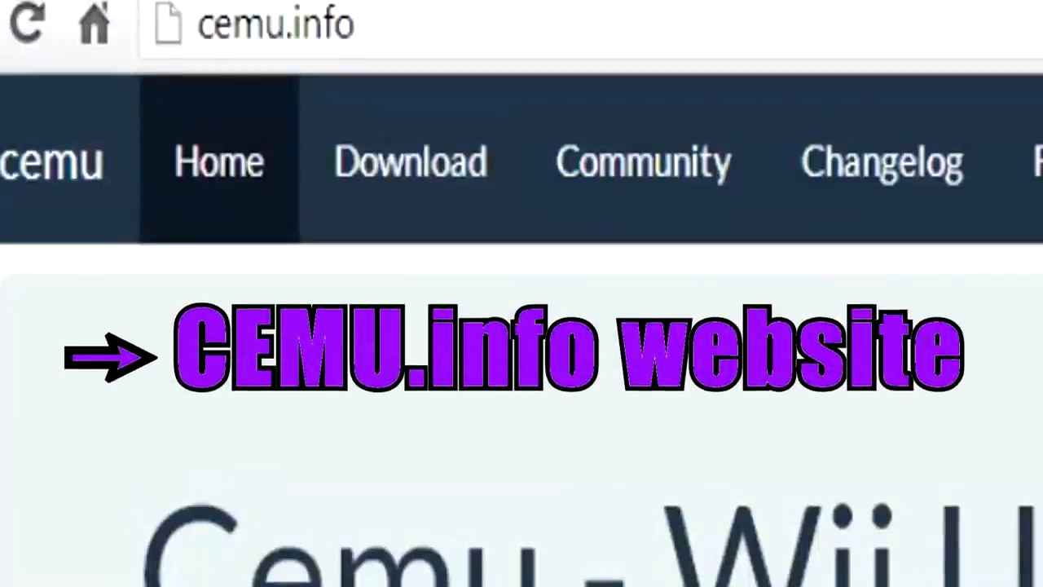
# Download Cemu v1.3.3 for Windows x64 from cemu.info's latest-release link.
pyautogui.scroll(-3)
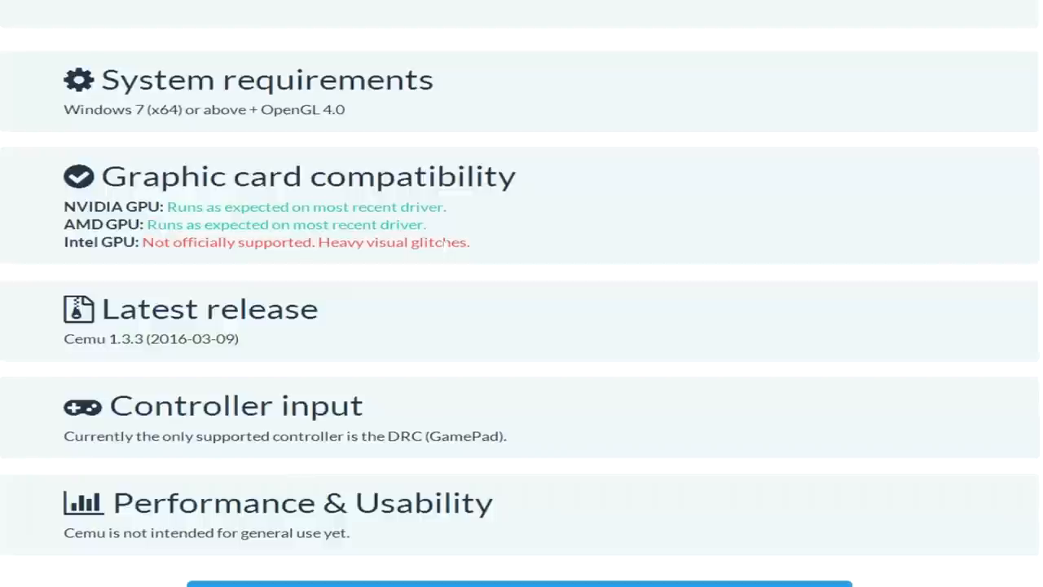
pyautogui.moveTo(475, 236)
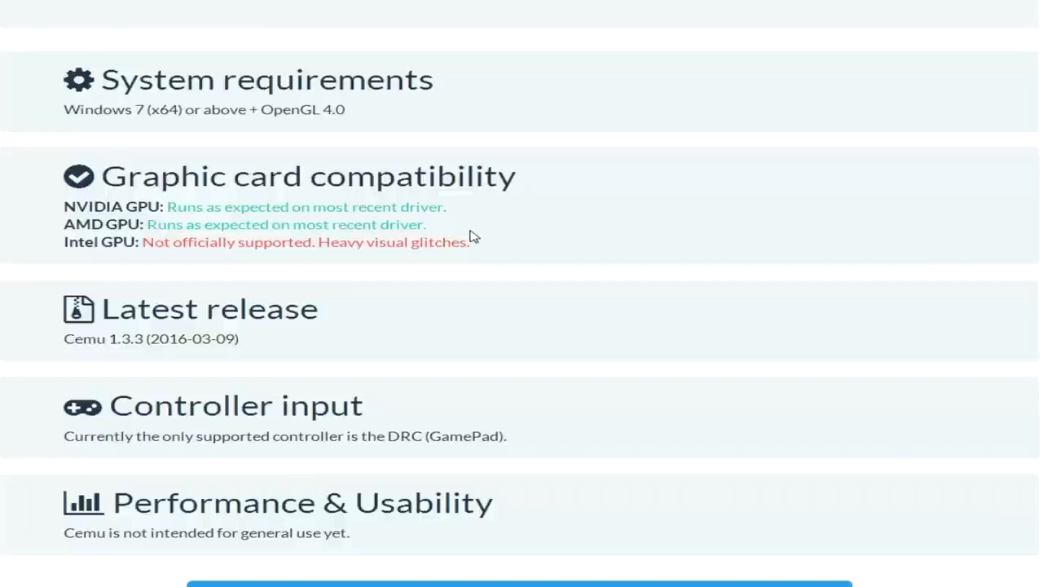
pyautogui.moveTo(457, 119)
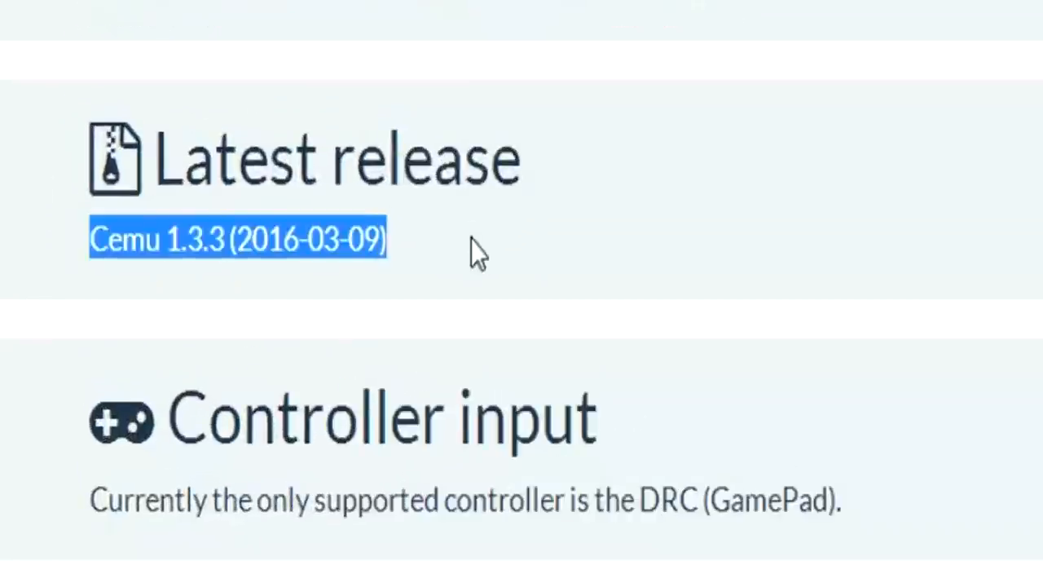
pyautogui.click(501, 253)
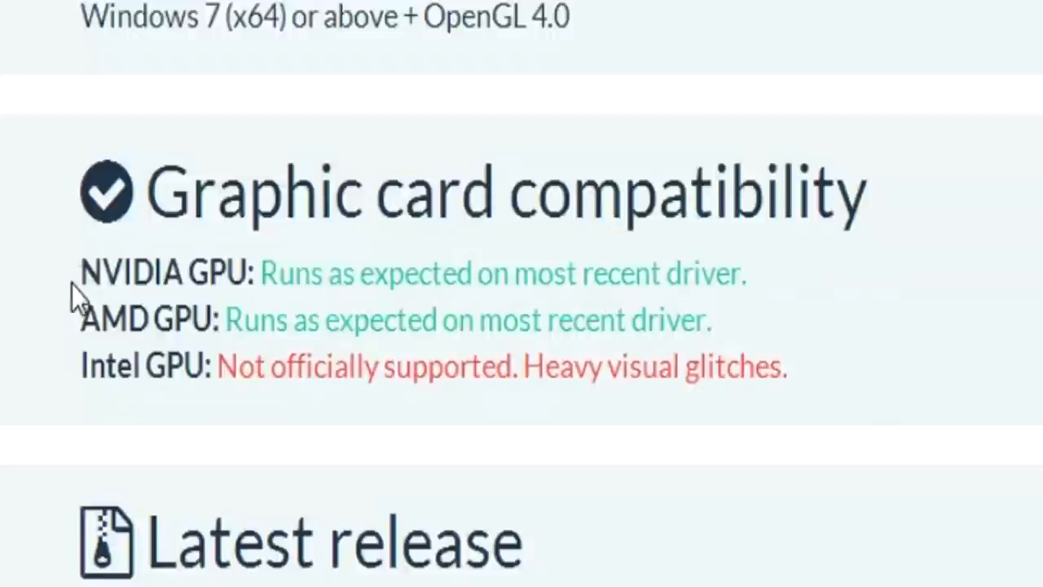
pyautogui.moveTo(216, 309)
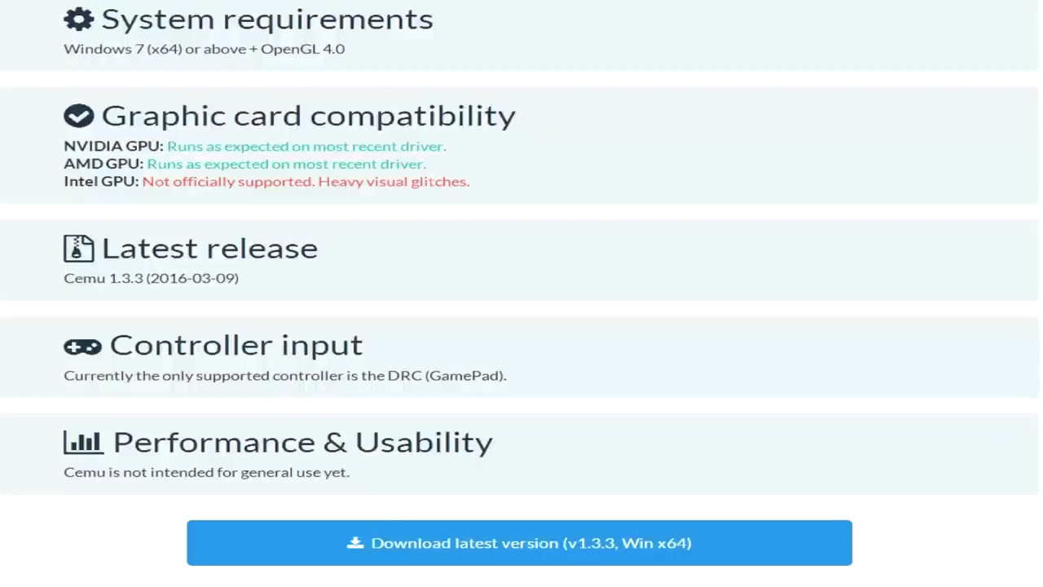
pyautogui.click(519, 543)
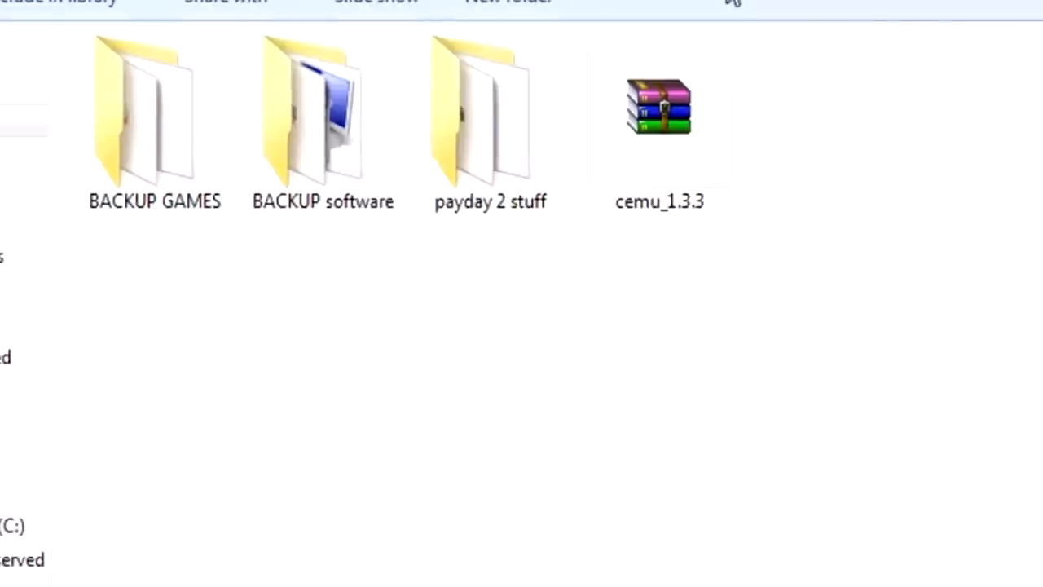
pyautogui.click(659, 122)
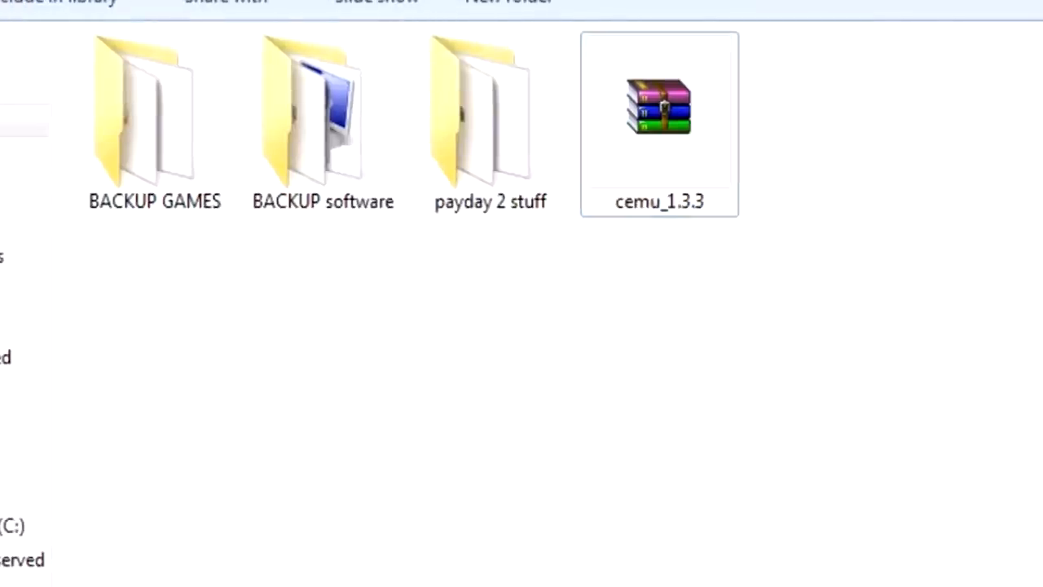
pyautogui.click(659, 114)
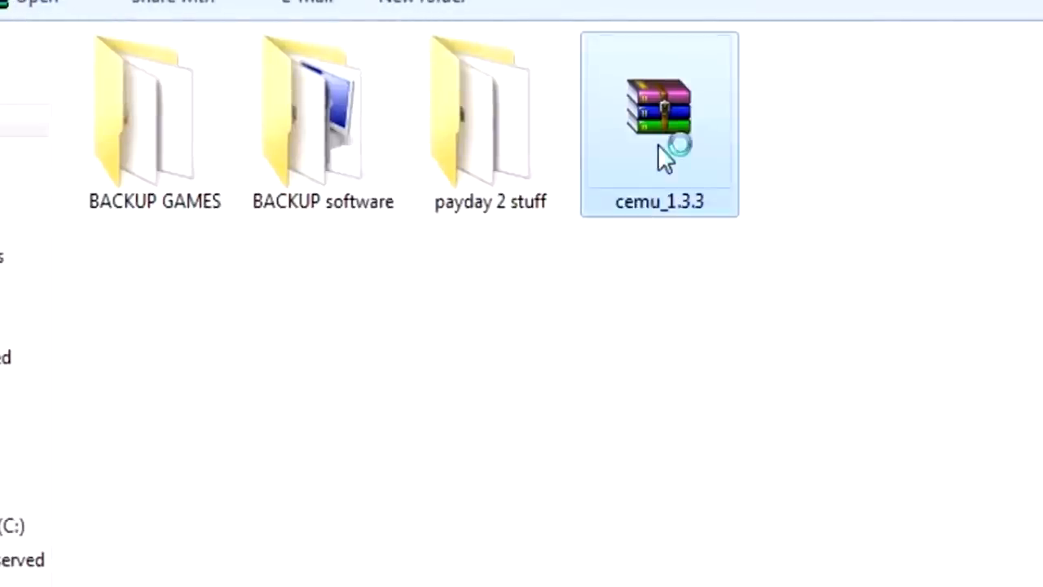
pyautogui.doubleClick(658, 122)
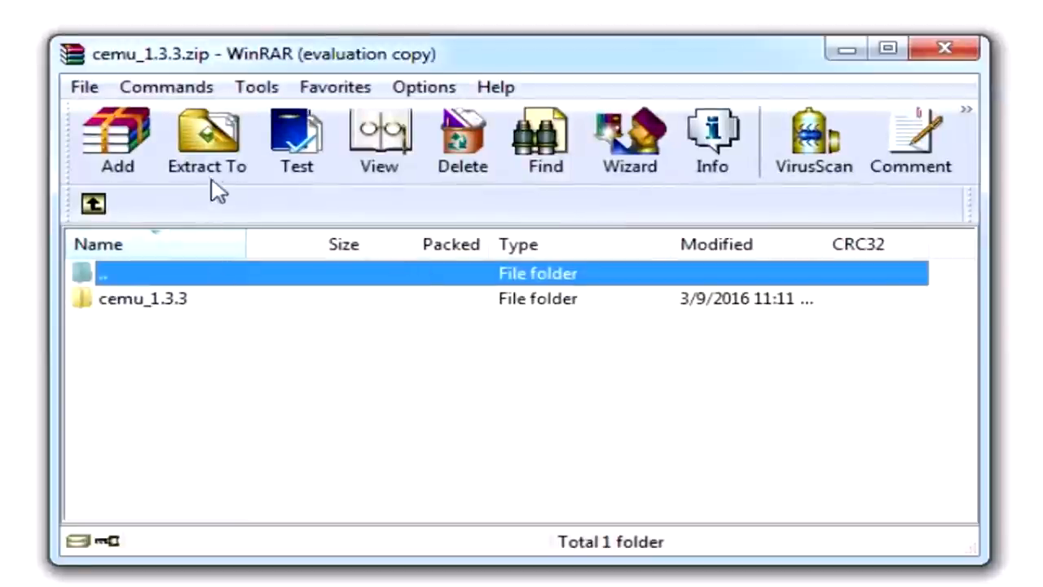
pyautogui.moveTo(207, 143)
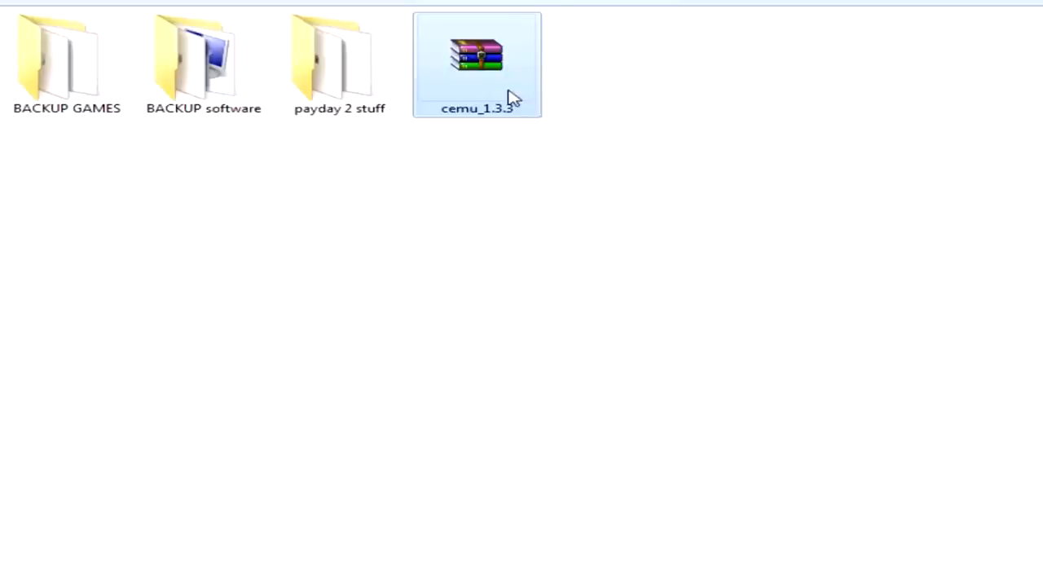
# Extract the cemu_1.3.3 archive here with WinRAR.
pyautogui.rightClick(477, 57)
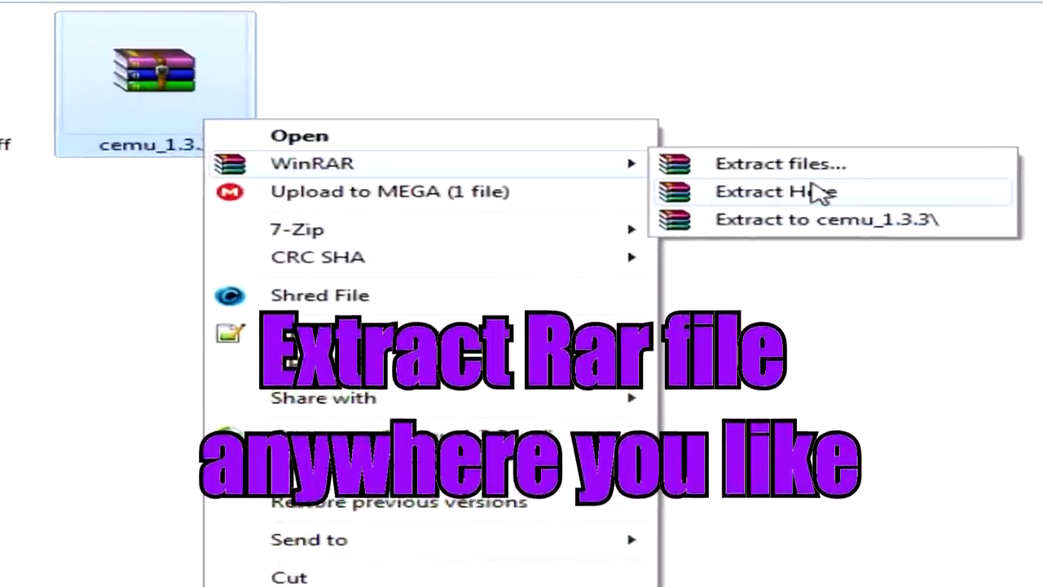
pyautogui.click(776, 190)
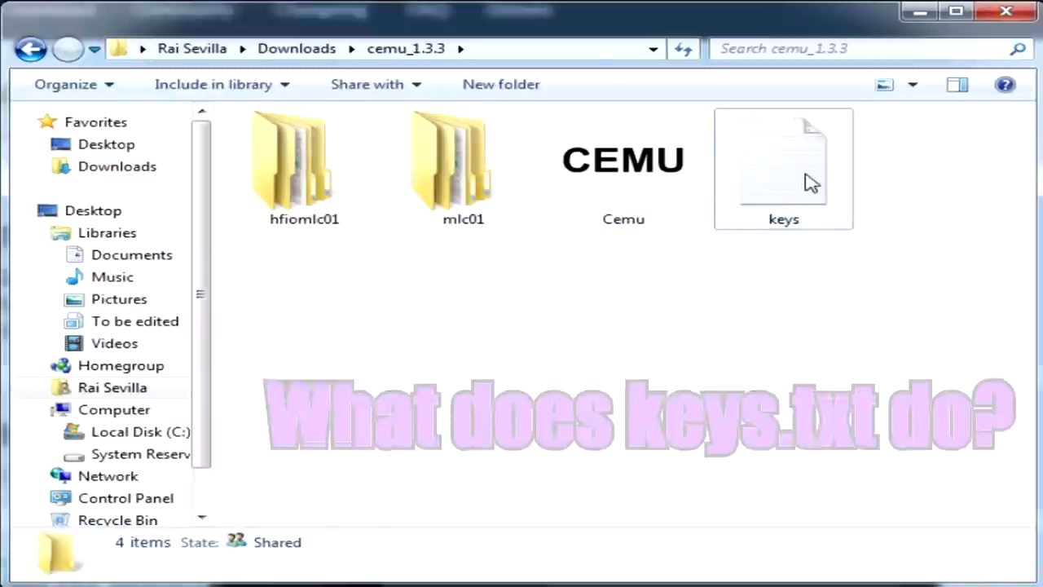
# Open keys.txt in Notepad and delete all its existing comment and example text.
pyautogui.click(782, 167)
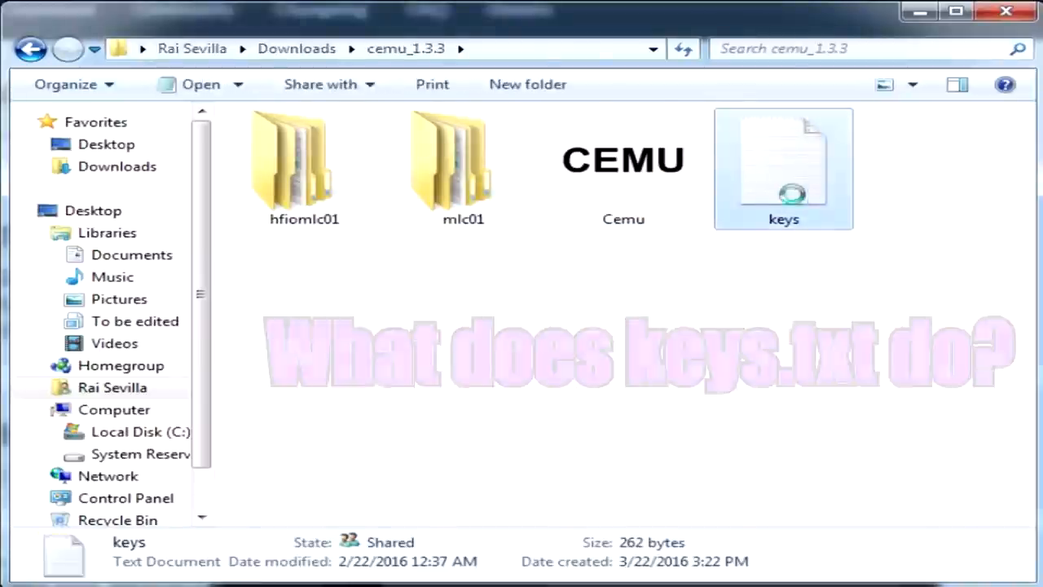
pyautogui.doubleClick(782, 163)
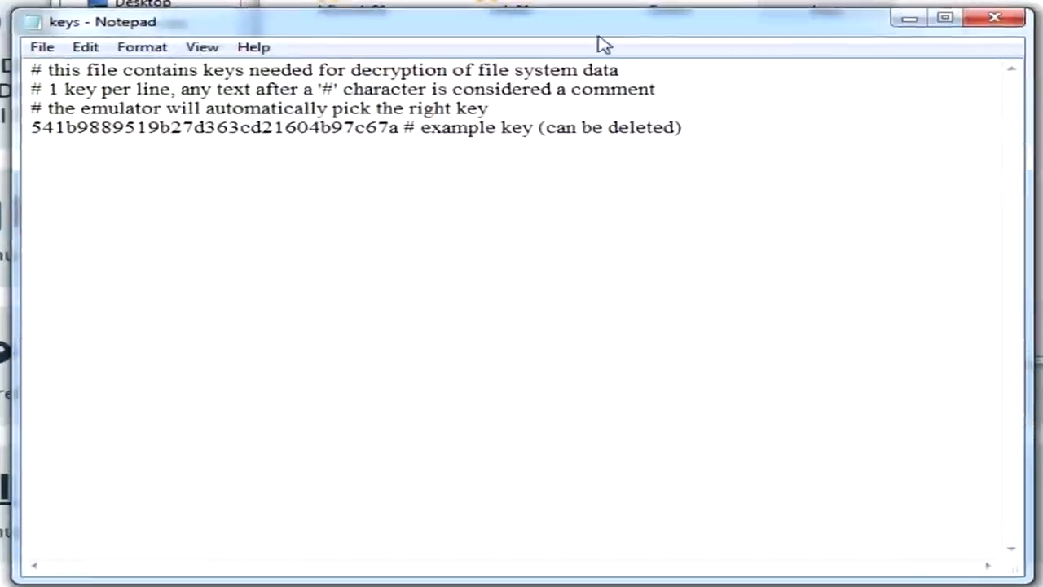
pyautogui.press('ctrl+a')
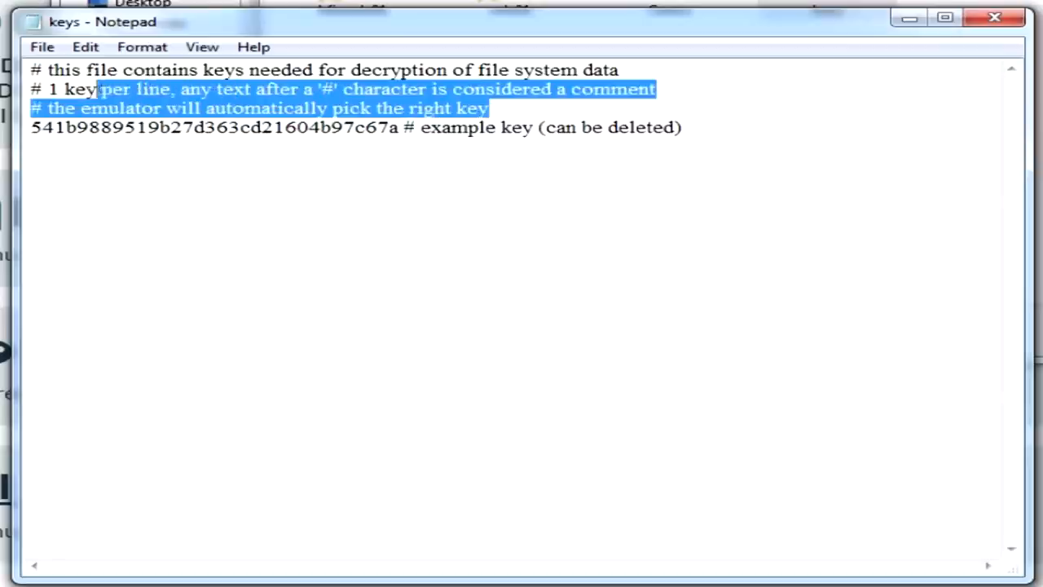
pyautogui.press('ctrl+a')
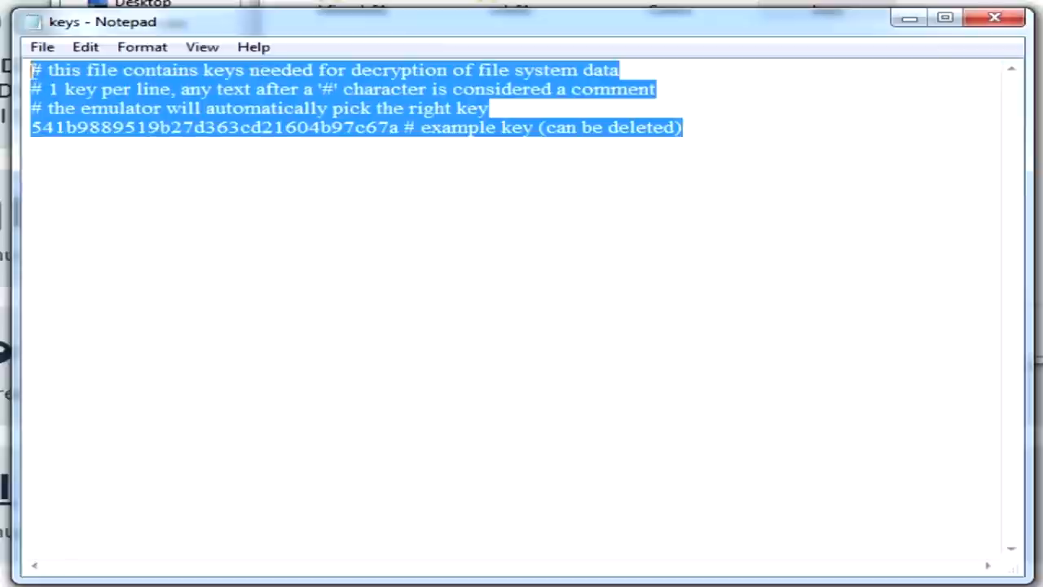
pyautogui.press('Delete')
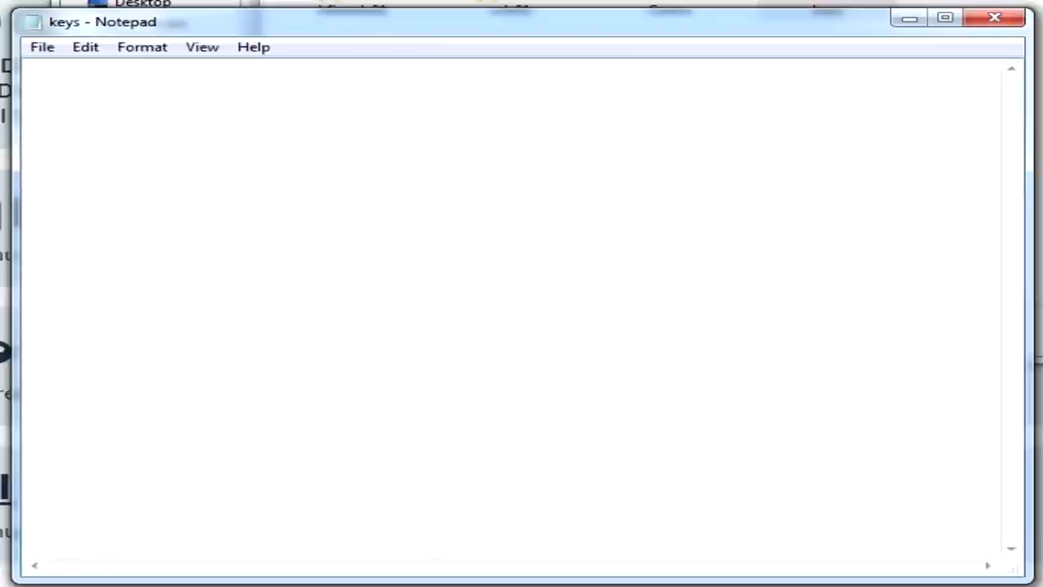
pyautogui.write('#')
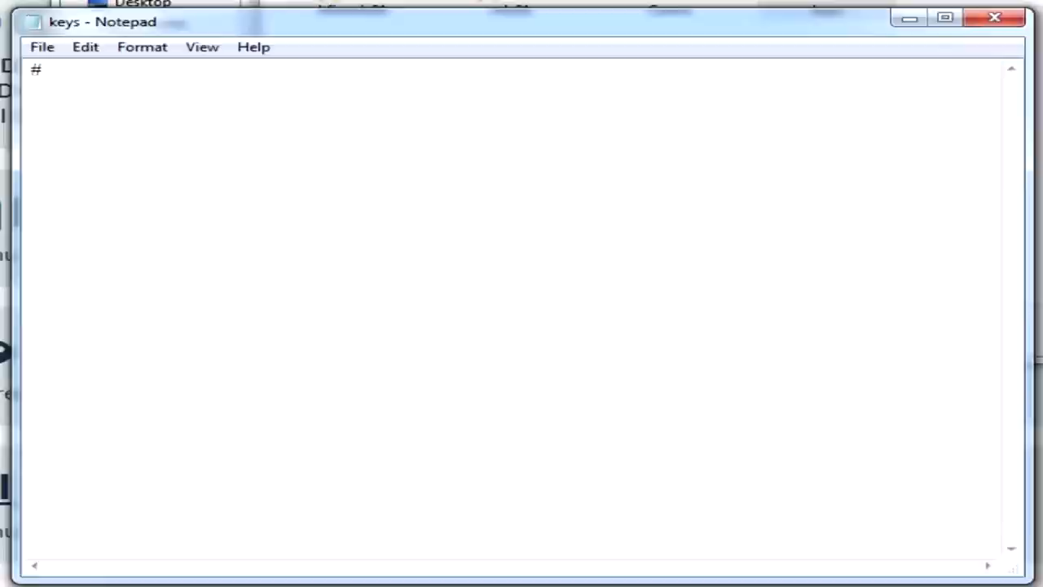
pyautogui.press('Backspace')
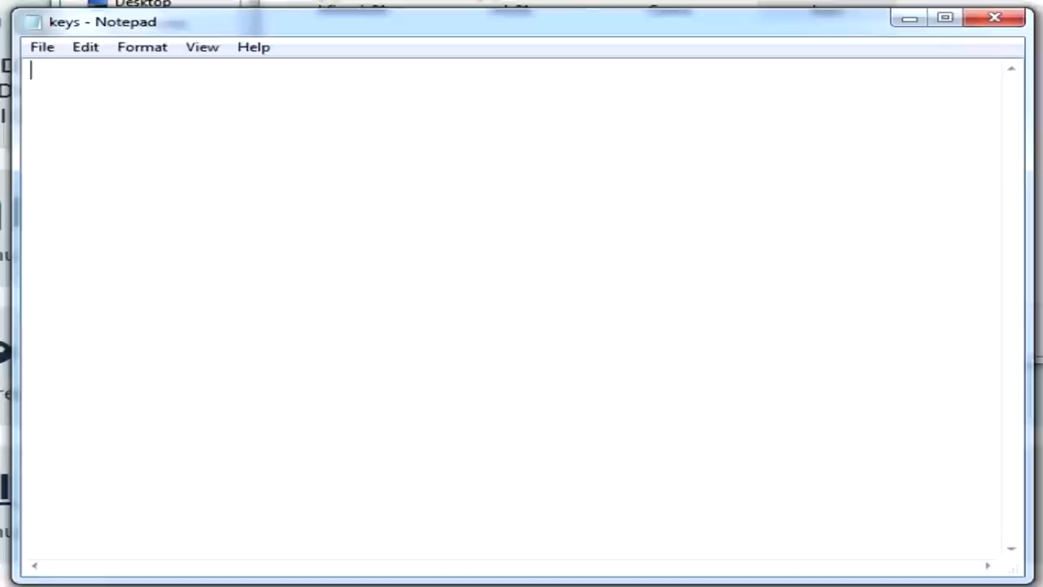
pyautogui.write('1232154295')
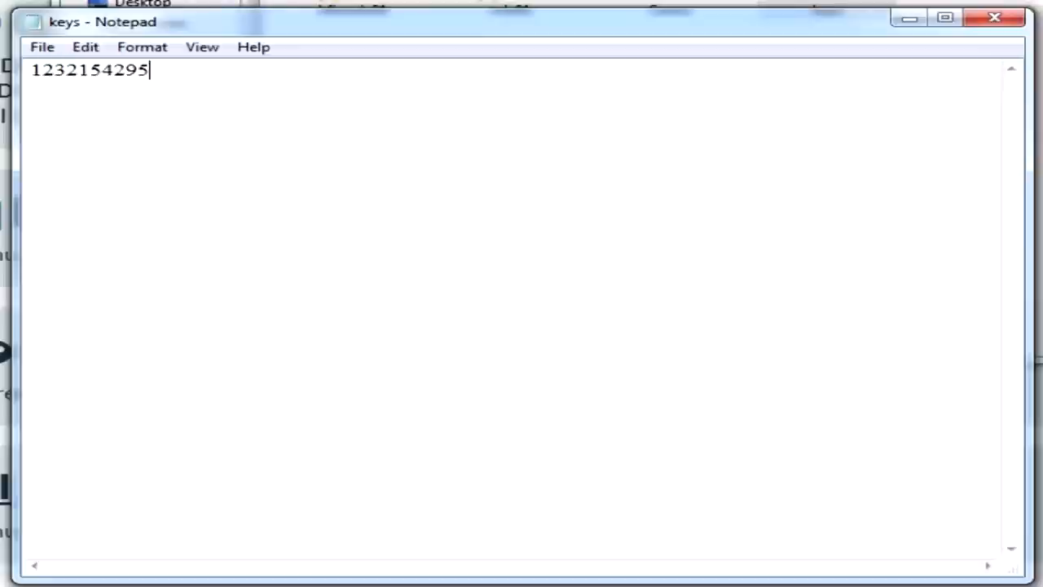
pyautogui.write('adssadadaw')
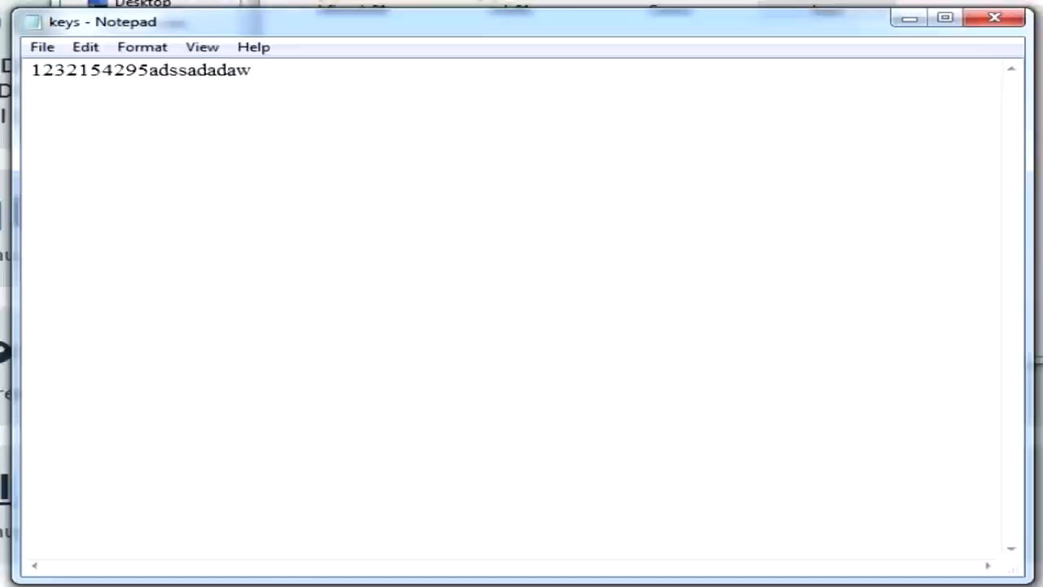
# Add the comment '#This is a comment' after the key, then edit before it.
pyautogui.write('#')
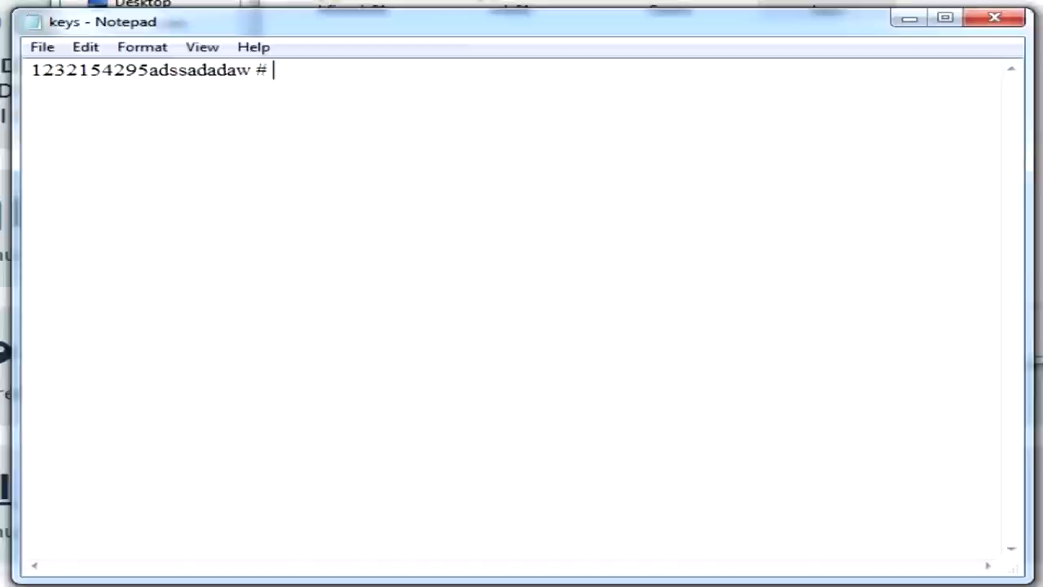
pyautogui.write('This is a co')
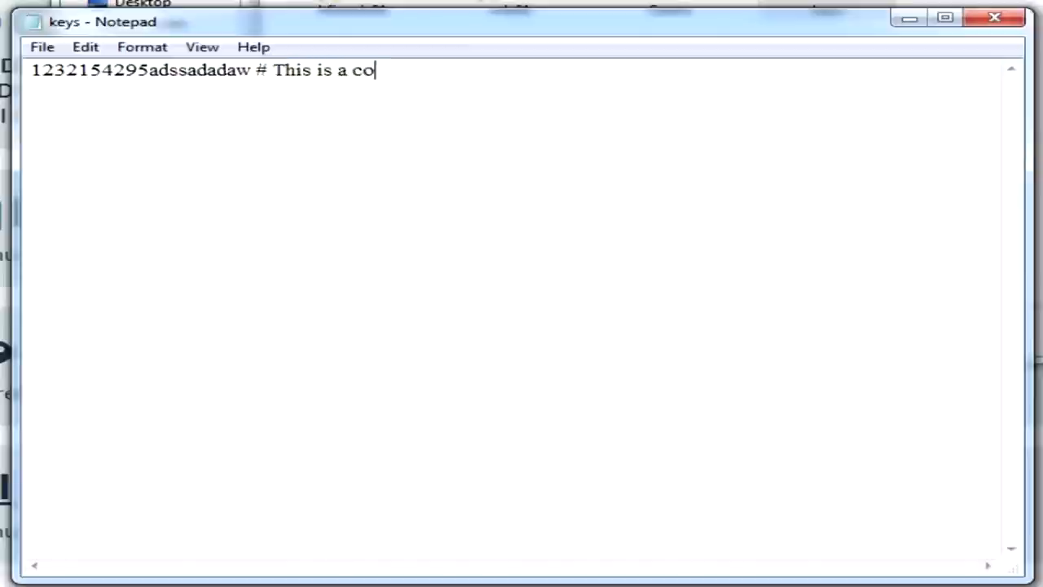
pyautogui.write('mment')
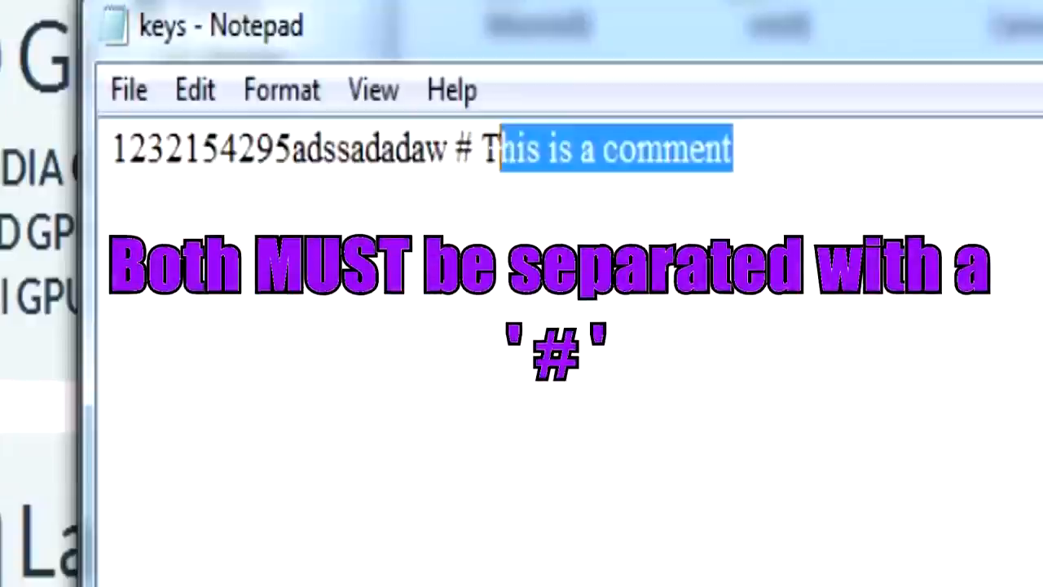
pyautogui.click(477, 150)
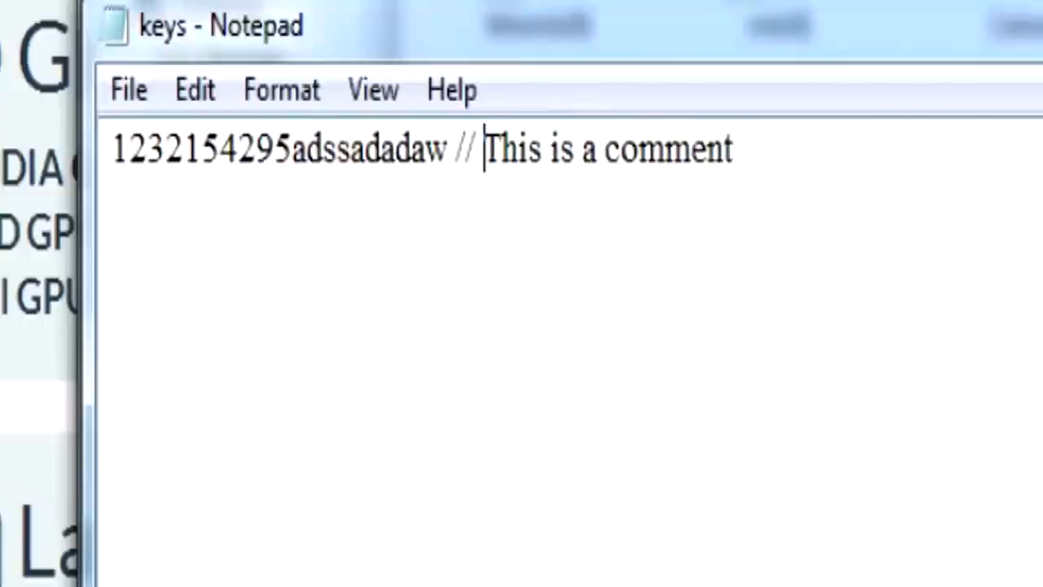
pyautogui.press('Backspace')
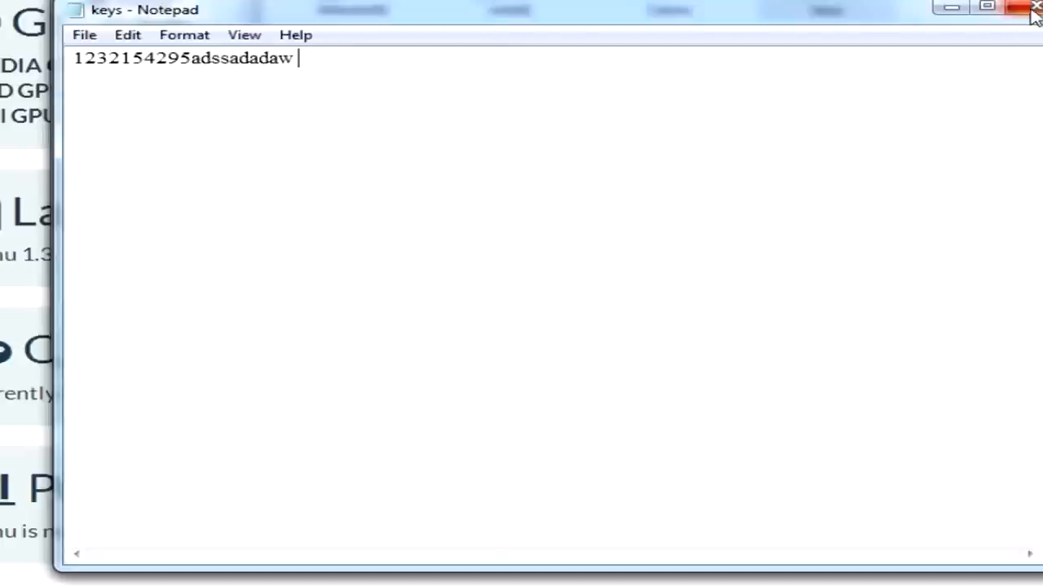
# Close the placeholder keys file without saving changes.
pyautogui.click(1033, 6)
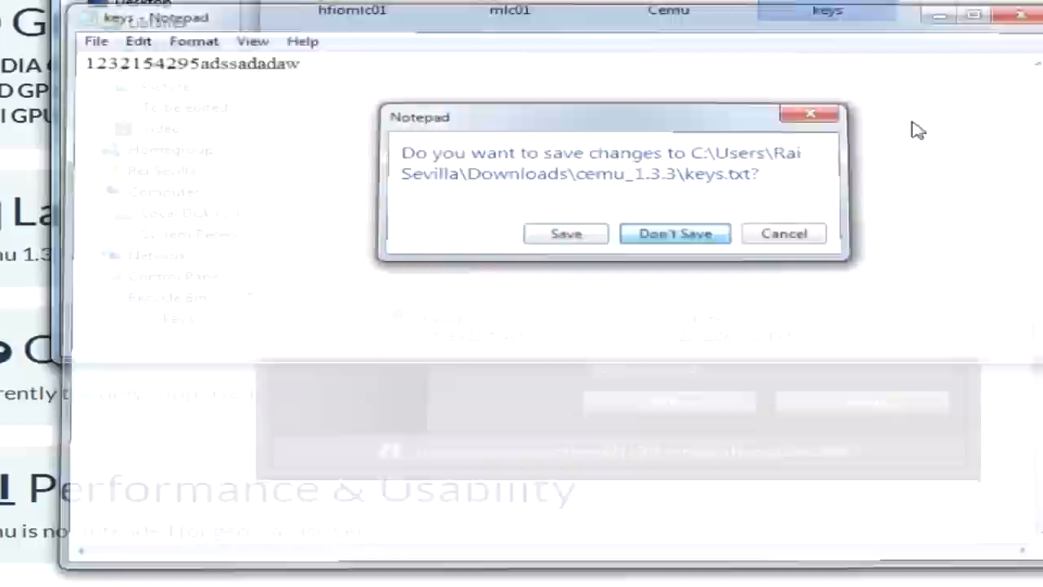
pyautogui.click(675, 233)
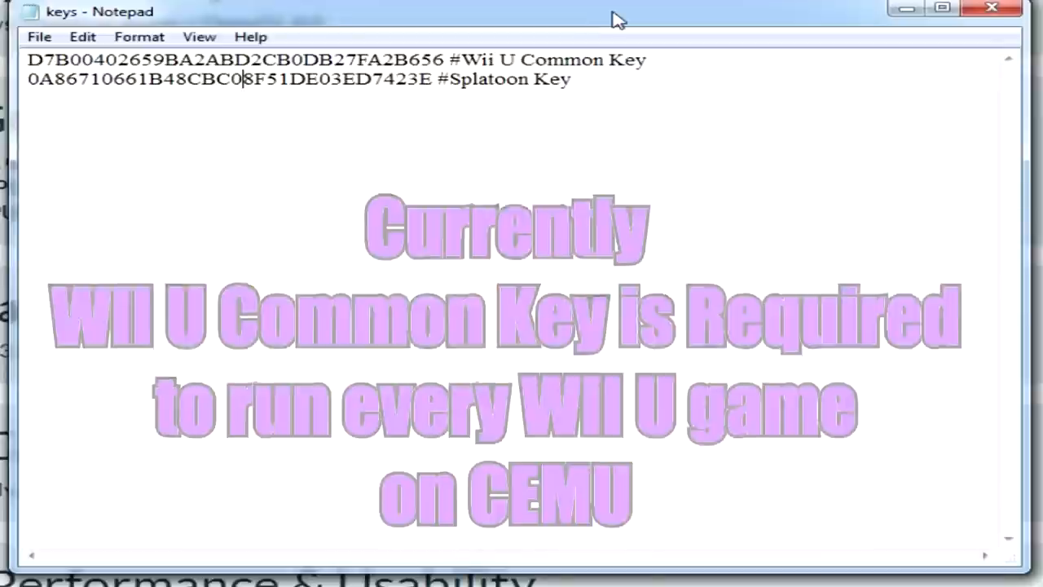
# Look over the Wii U Common Key and Splatoon Key lines in keys.txt.
pyautogui.moveTo(241, 79); pyautogui.dragTo(570, 79)
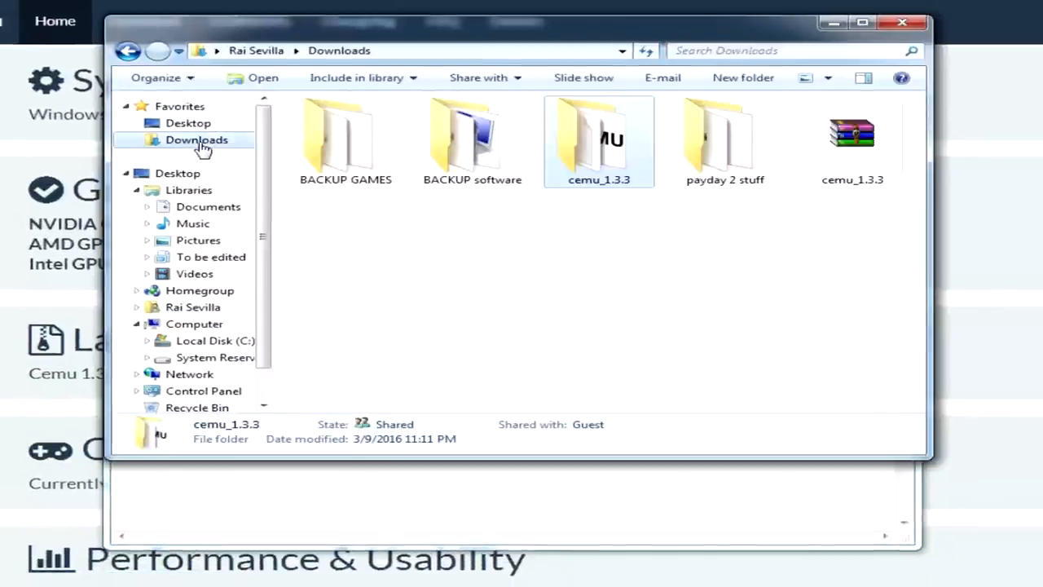
# Go into the Splatoon game folder and open the '!!! READ ME !!!' document.
pyautogui.doubleClick(345, 139)
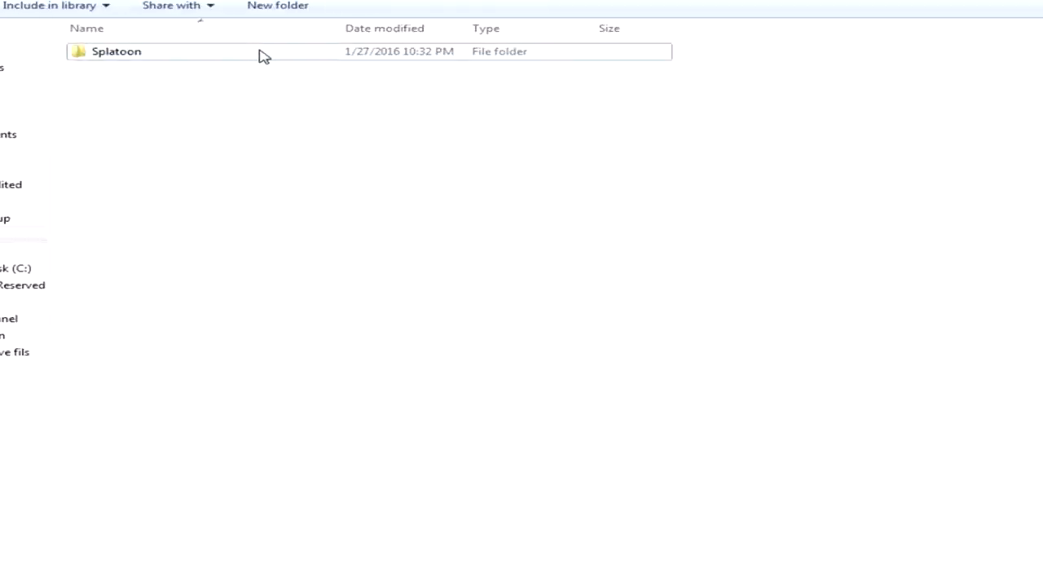
pyautogui.doubleClick(116, 51)
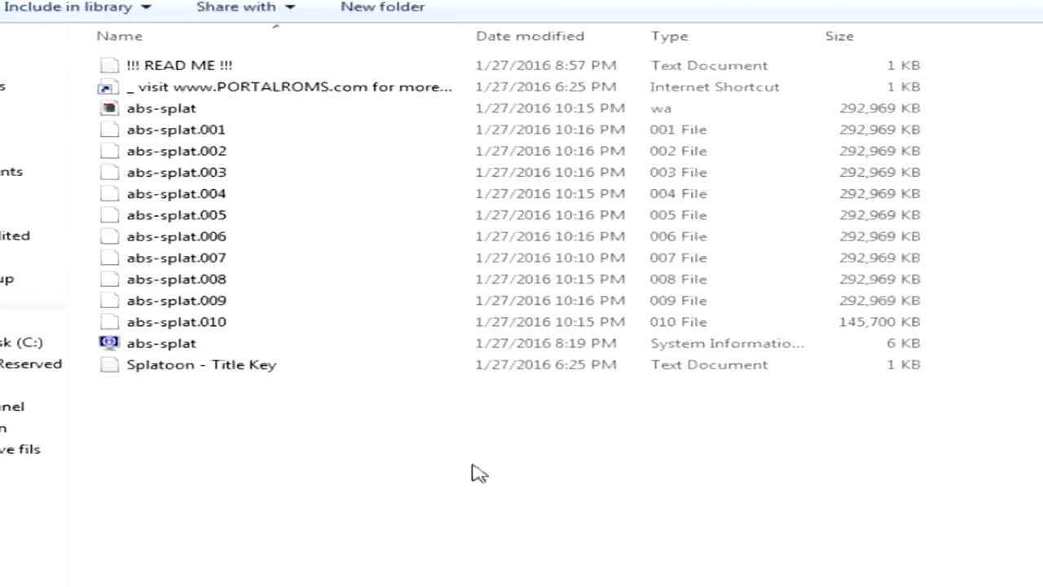
pyautogui.moveTo(704, 544)
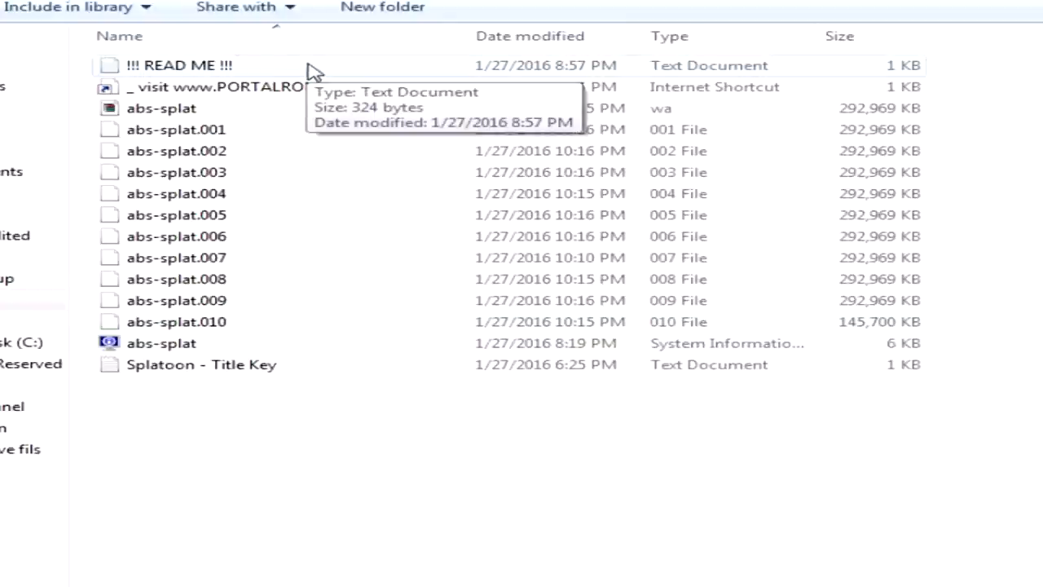
pyautogui.doubleClick(181, 65)
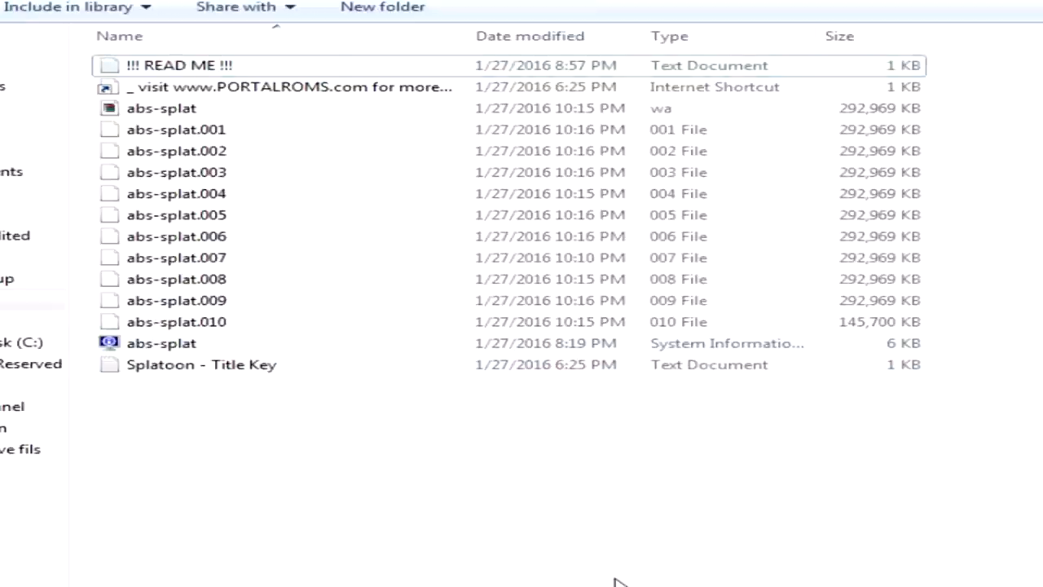
# Open the 'Splatoon - Title Key' document.
pyautogui.click(201, 365)
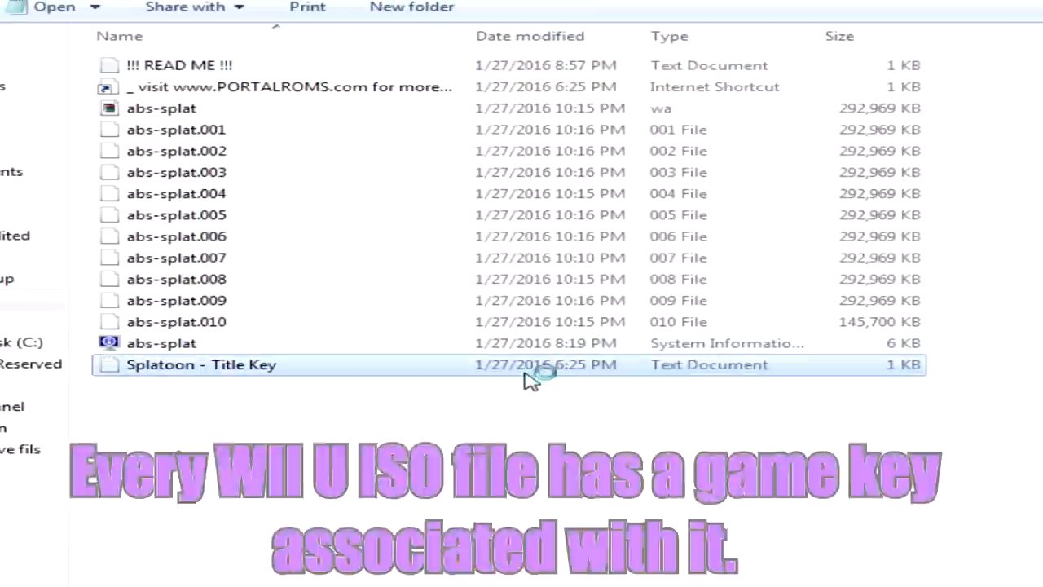
pyautogui.doubleClick(200, 364)
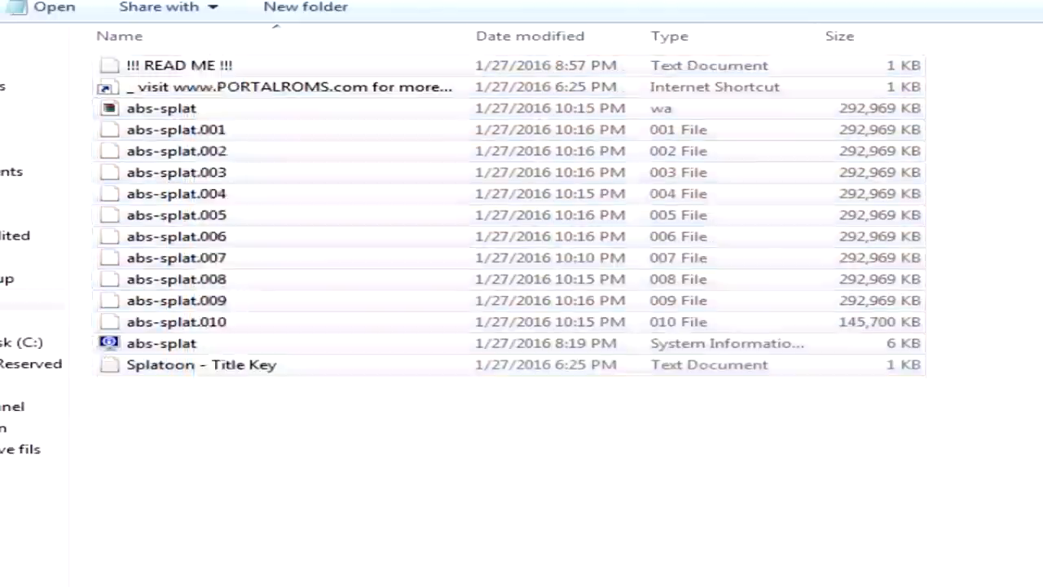
pyautogui.doubleClick(201, 364)
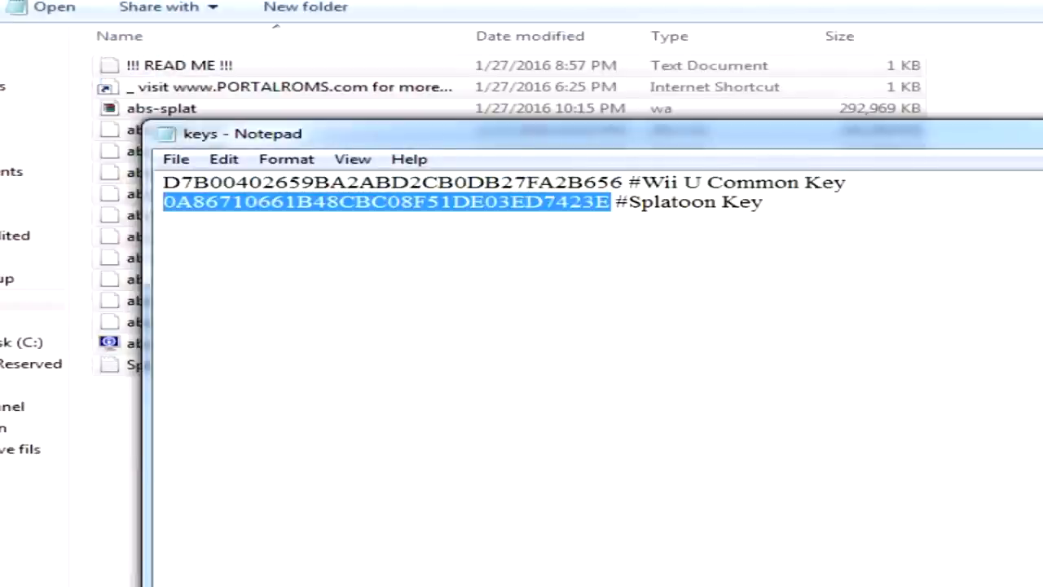
pyautogui.click(623, 202)
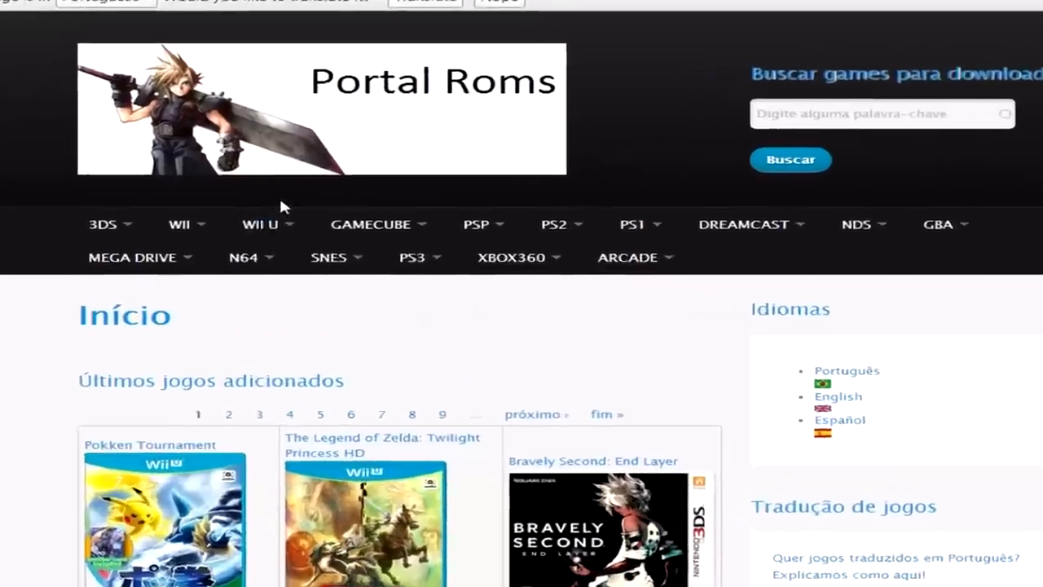
# Scroll the Wii U games list and follow Monster Hunter 3 Ultimate's Europe download link.
pyautogui.scroll(-3)
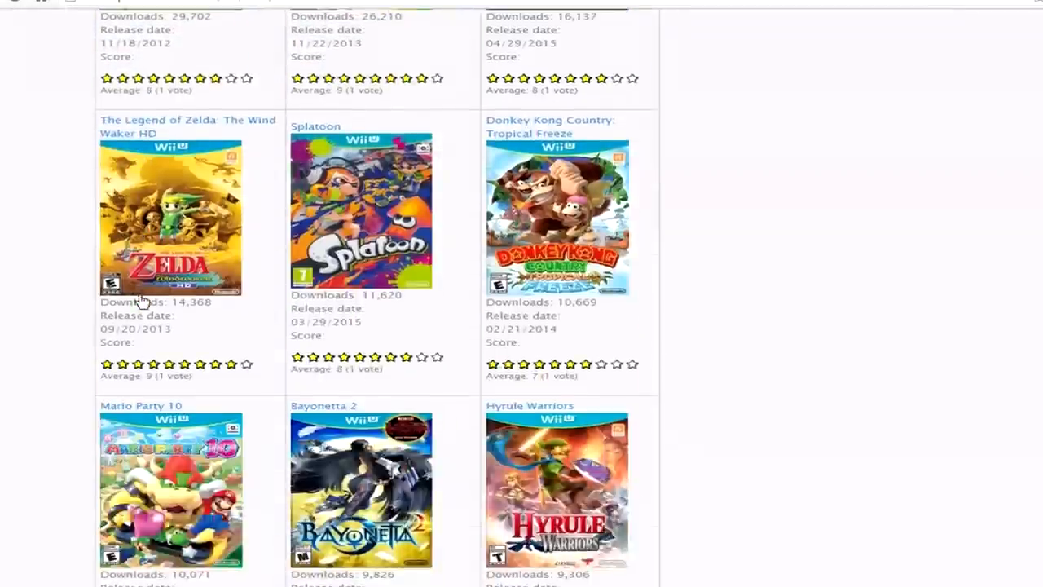
pyautogui.scroll(-3)
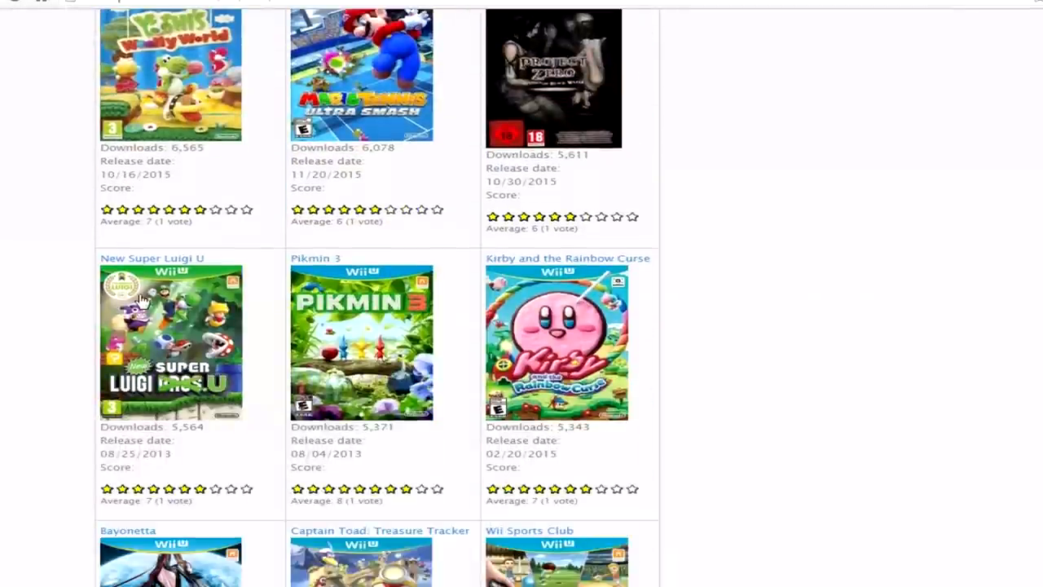
pyautogui.scroll(-3)
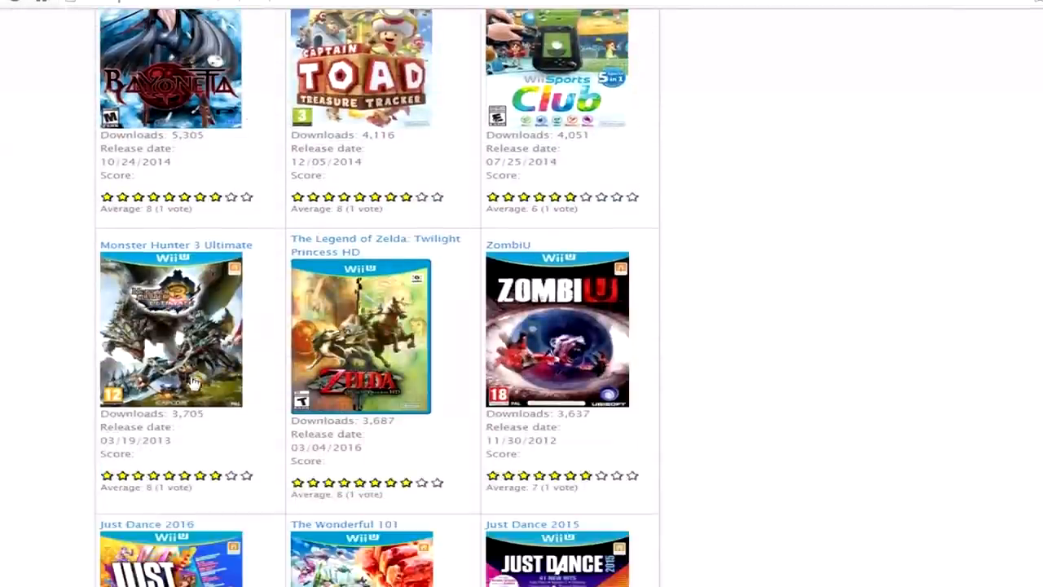
pyautogui.scroll(-3)
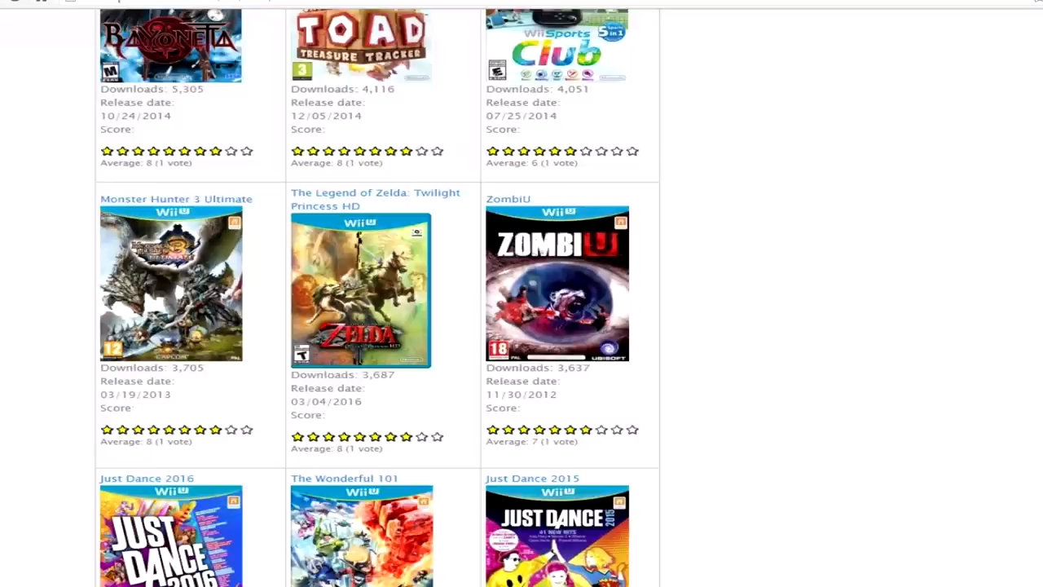
pyautogui.moveTo(155, 330)
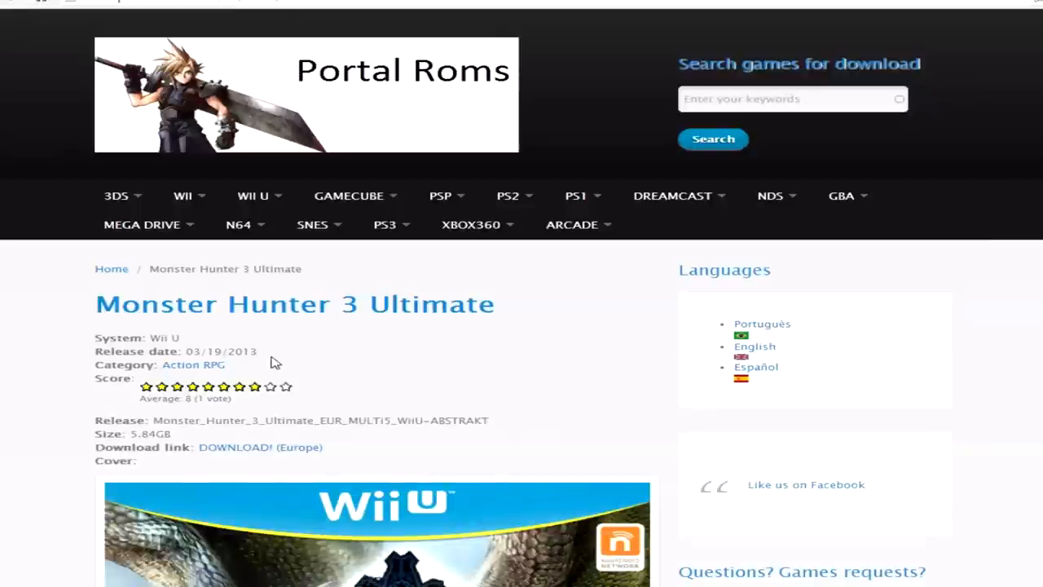
pyautogui.scroll(-3)
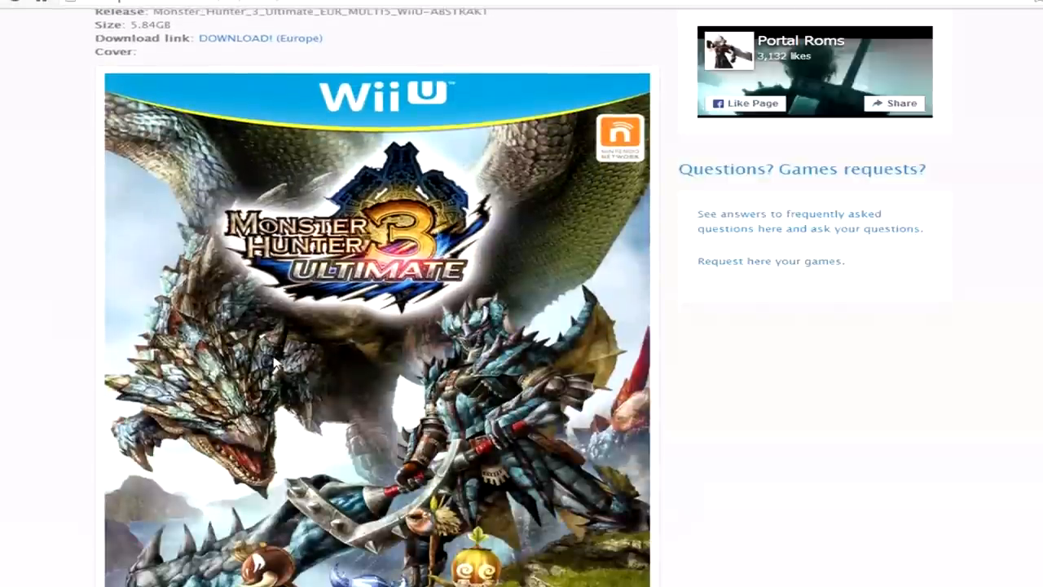
pyautogui.scroll(3)
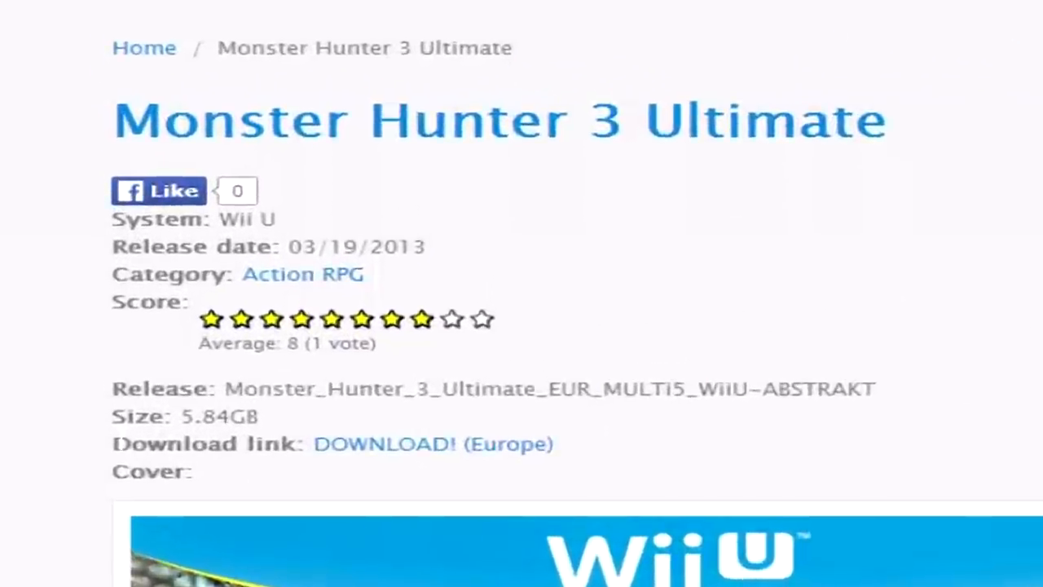
pyautogui.moveTo(445, 464)
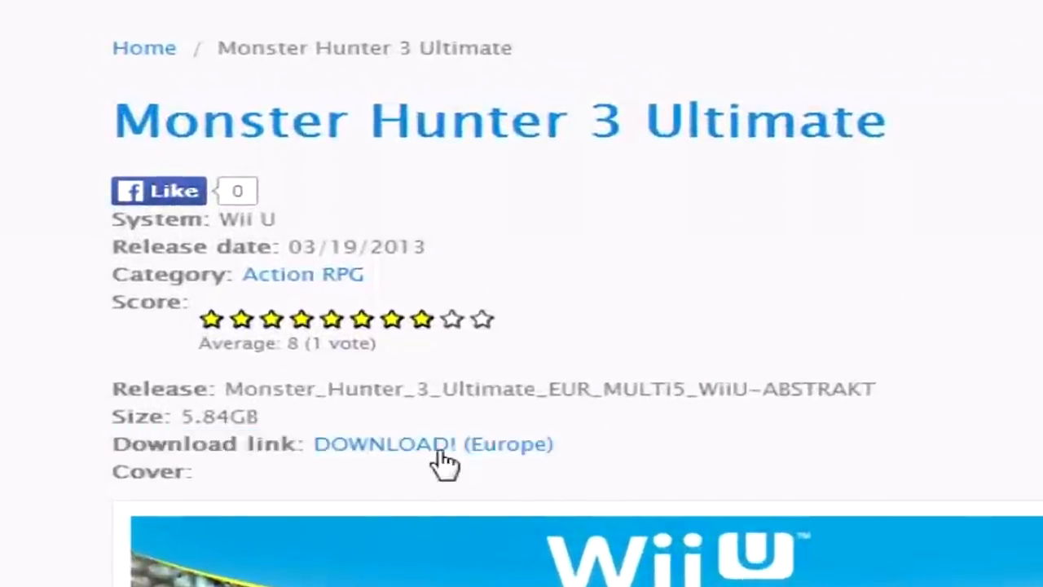
pyautogui.click(433, 443)
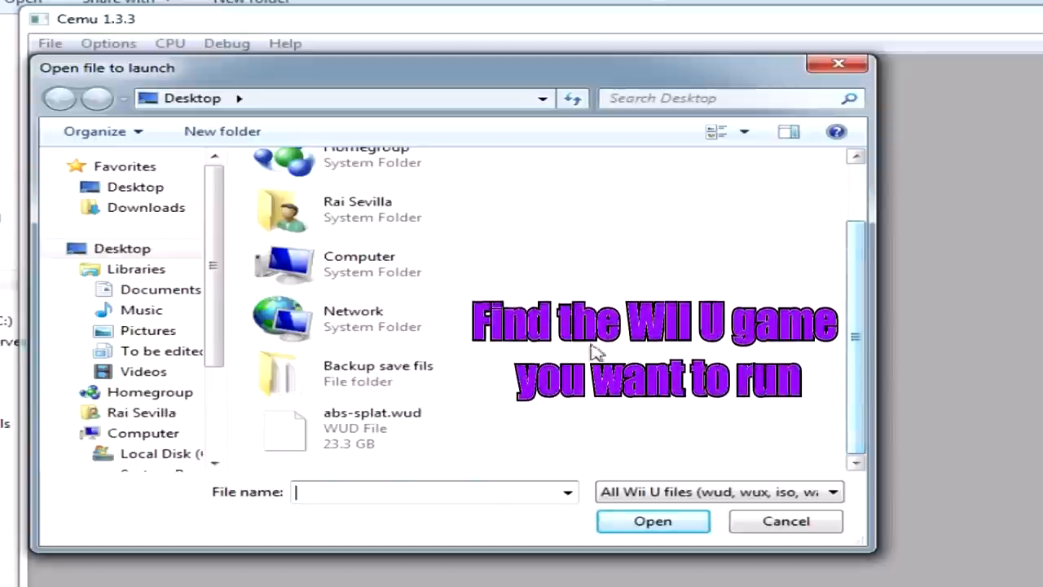
# Select abs-splat.wud on the Desktop and open it in Cemu.
pyautogui.scroll(-3)
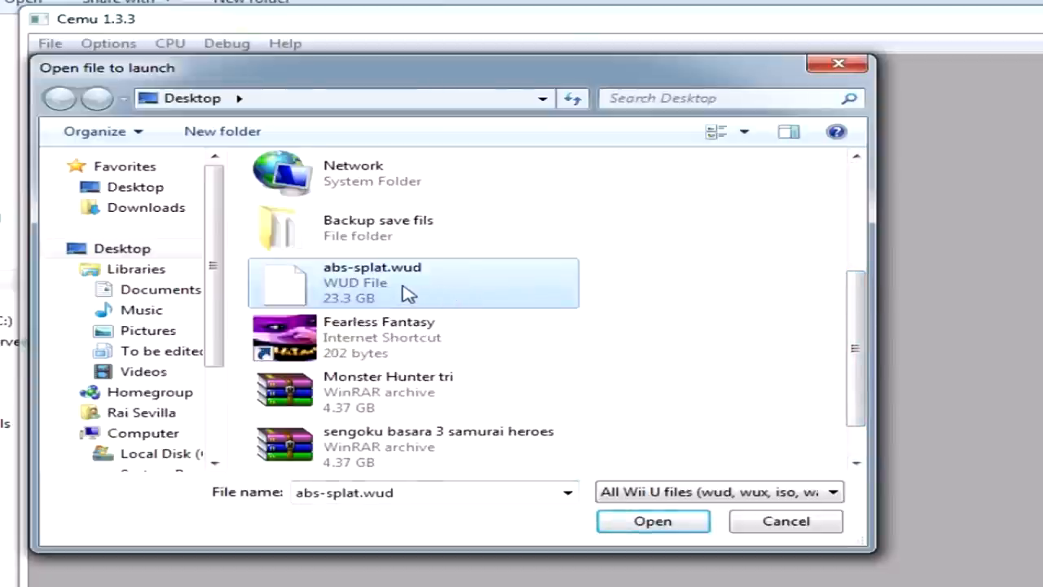
pyautogui.moveTo(399, 289)
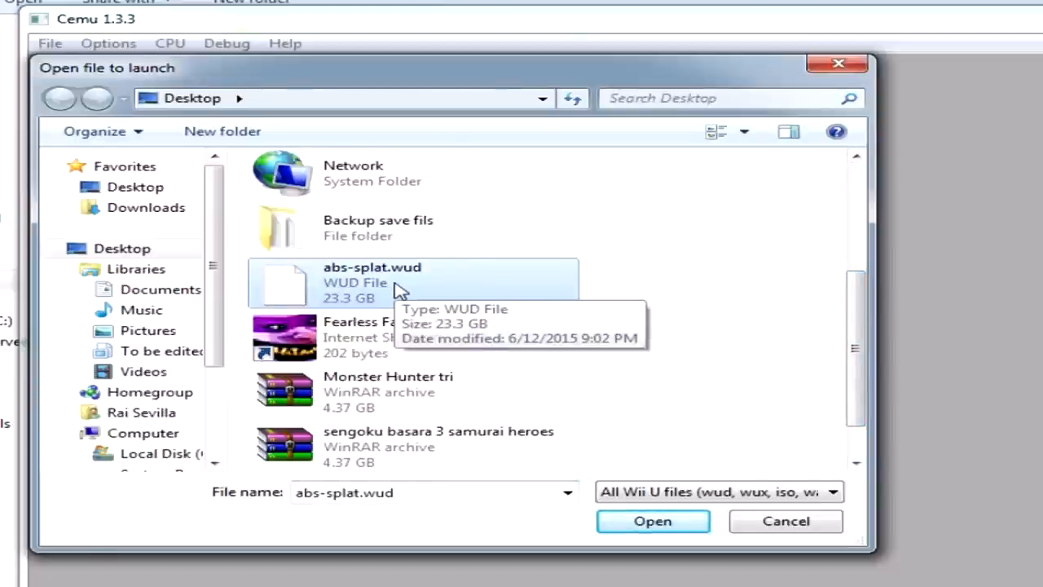
pyautogui.click(652, 521)
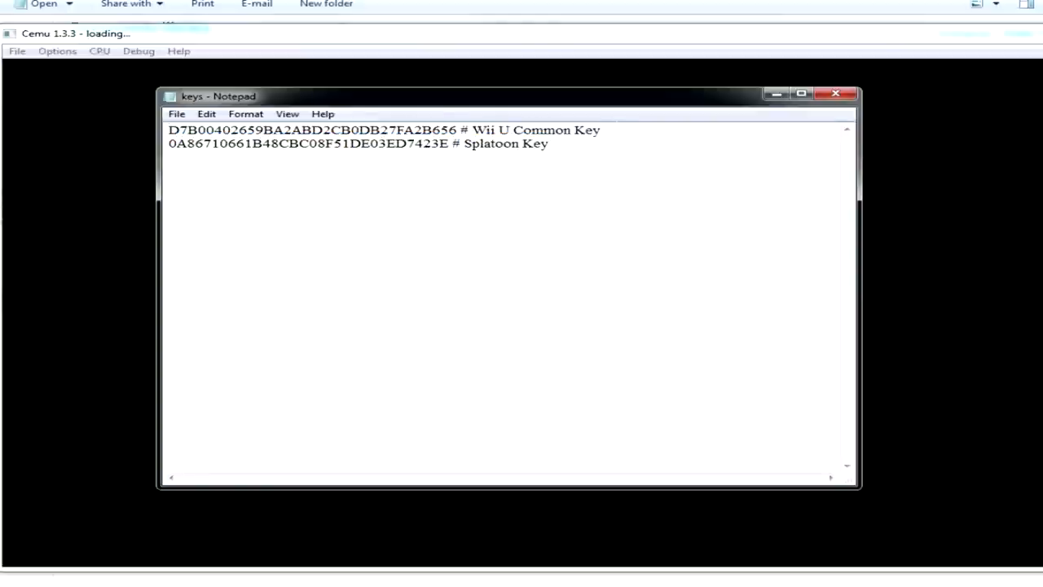
pyautogui.moveTo(800, 93)
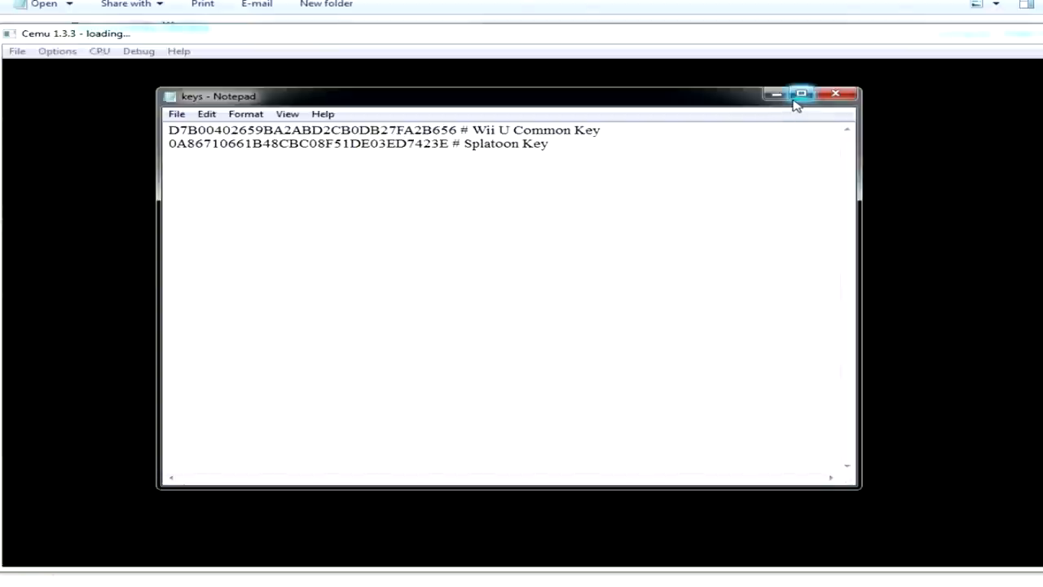